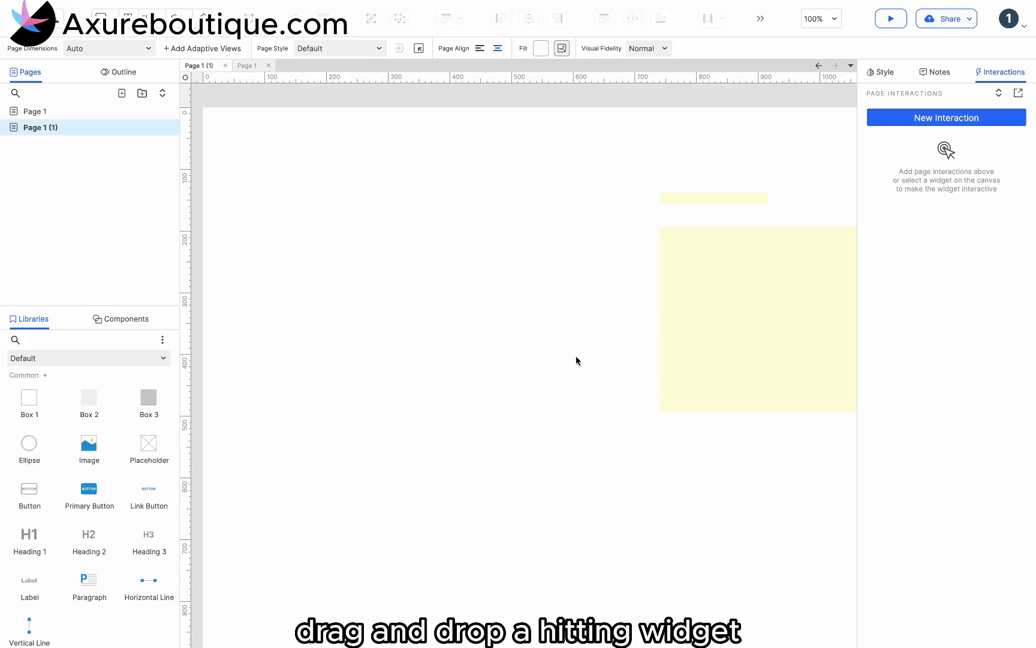
Place a 'Flash Sale' heading with a grey box stretched into a wide background bar beneath it.
left_click_drag(89, 541, 297, 189)
type("Flash Sale")
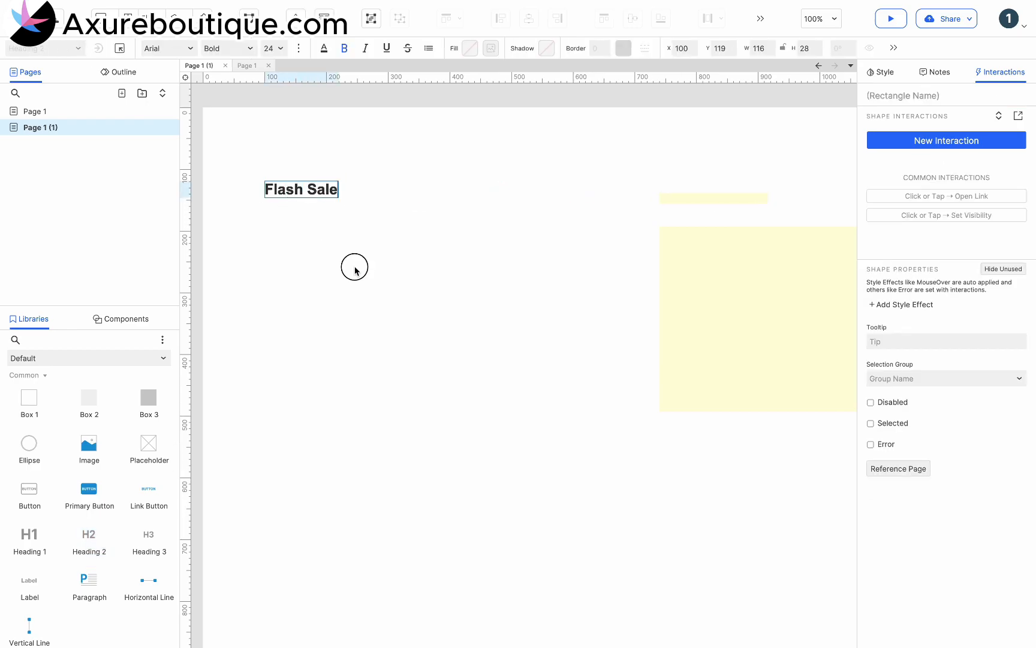
left_click_drag(296, 192, 476, 289)
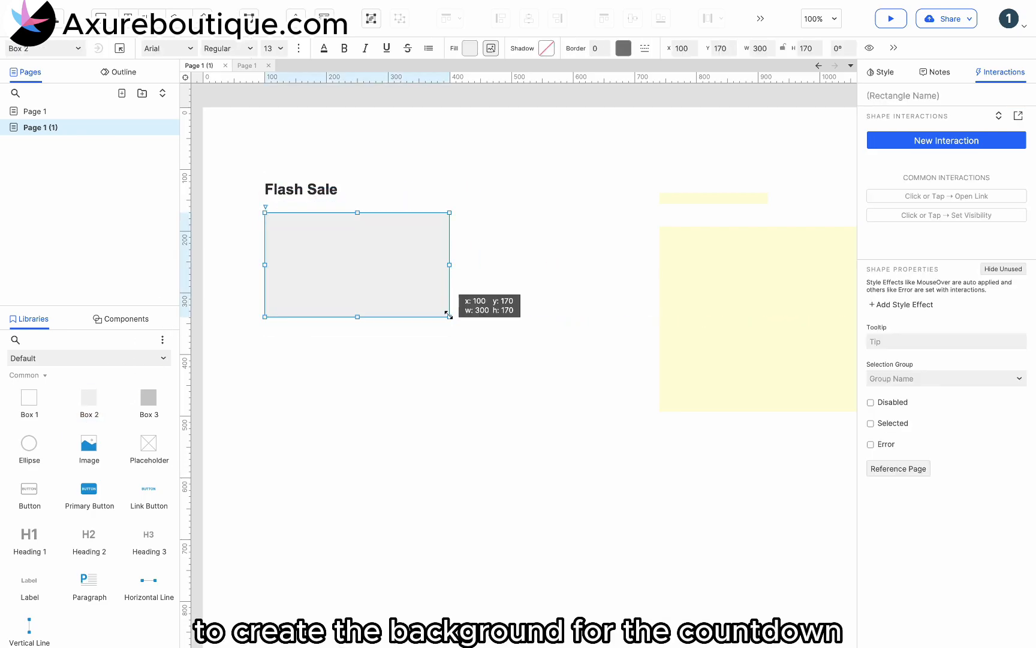
left_click_drag(447, 316, 607, 252)
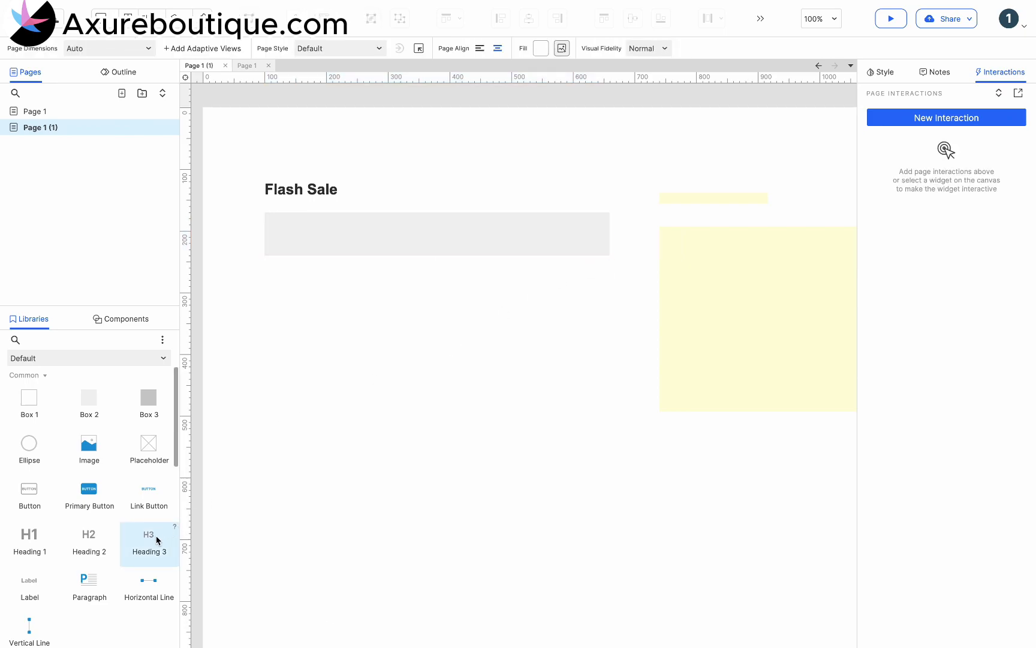
Add size-20 centered yellow digit labels with Days, Hours, Minutes and Seconds text across the bar.
left_click(291, 234)
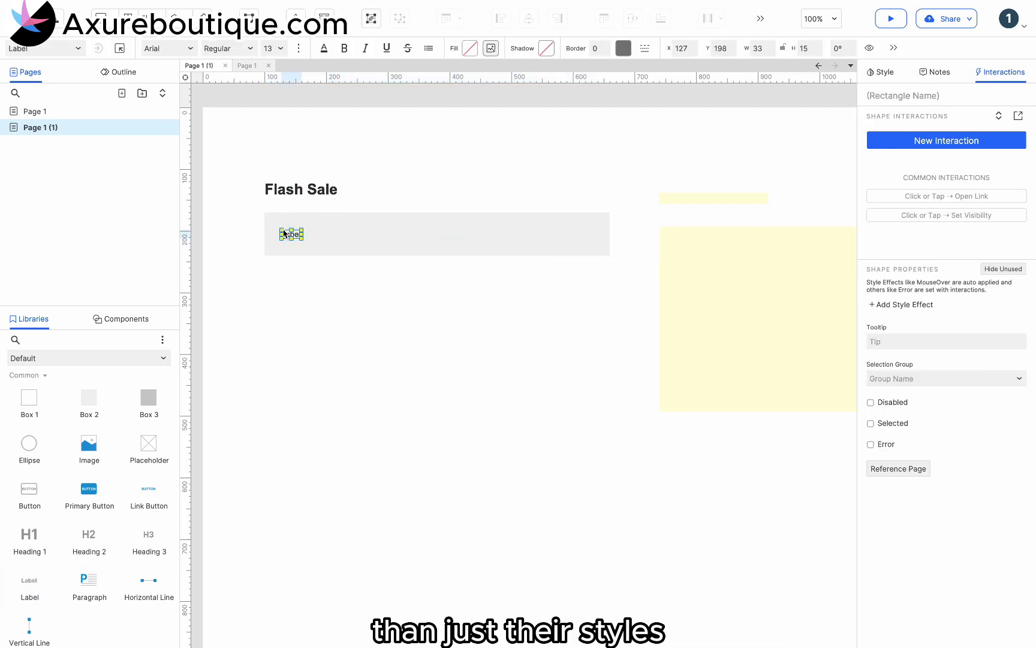
left_click(281, 48)
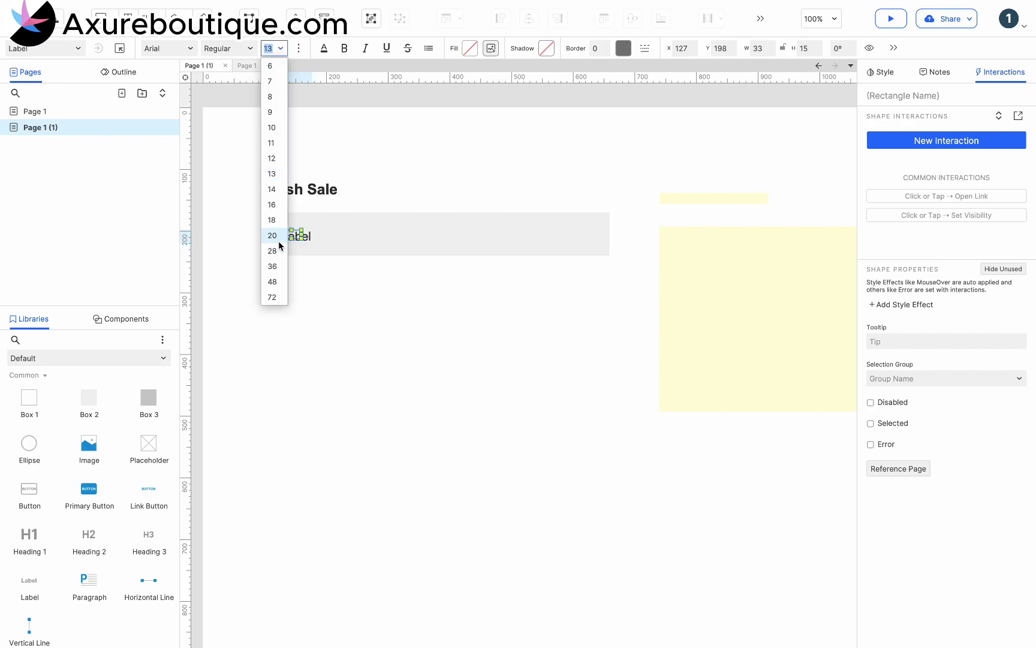
left_click(271, 235)
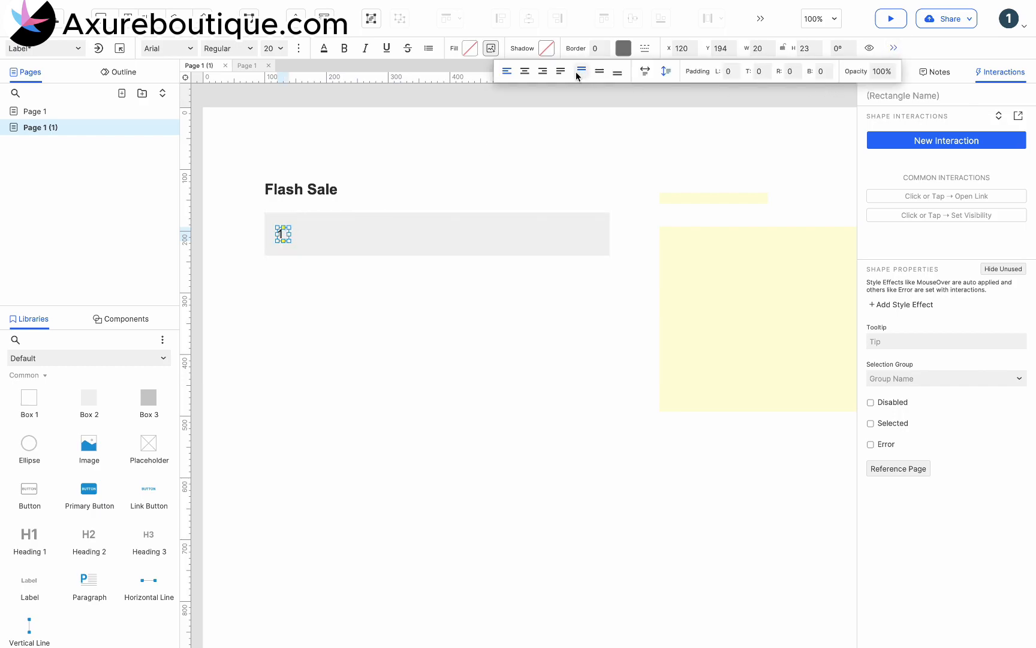
left_click(470, 48)
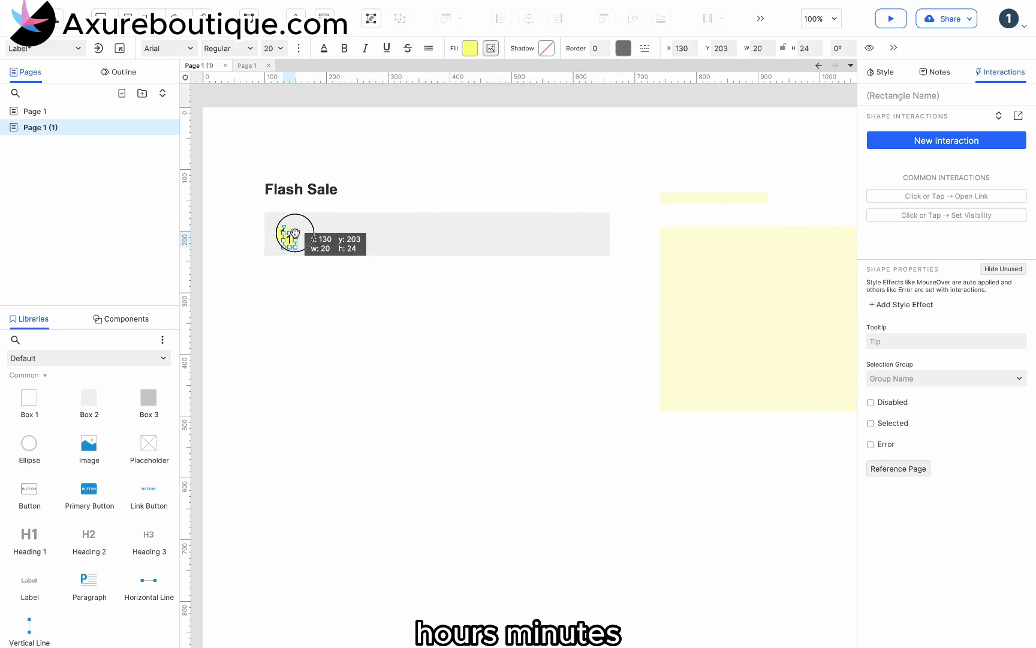
left_click_drag(295, 235, 291, 233)
type("Se")
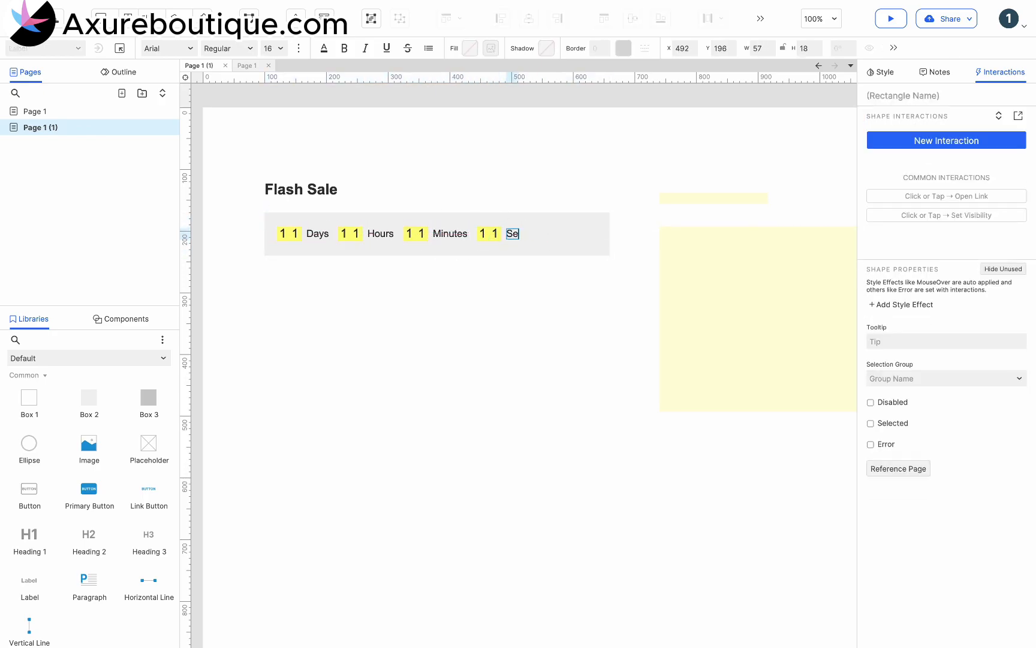
left_click(562, 277)
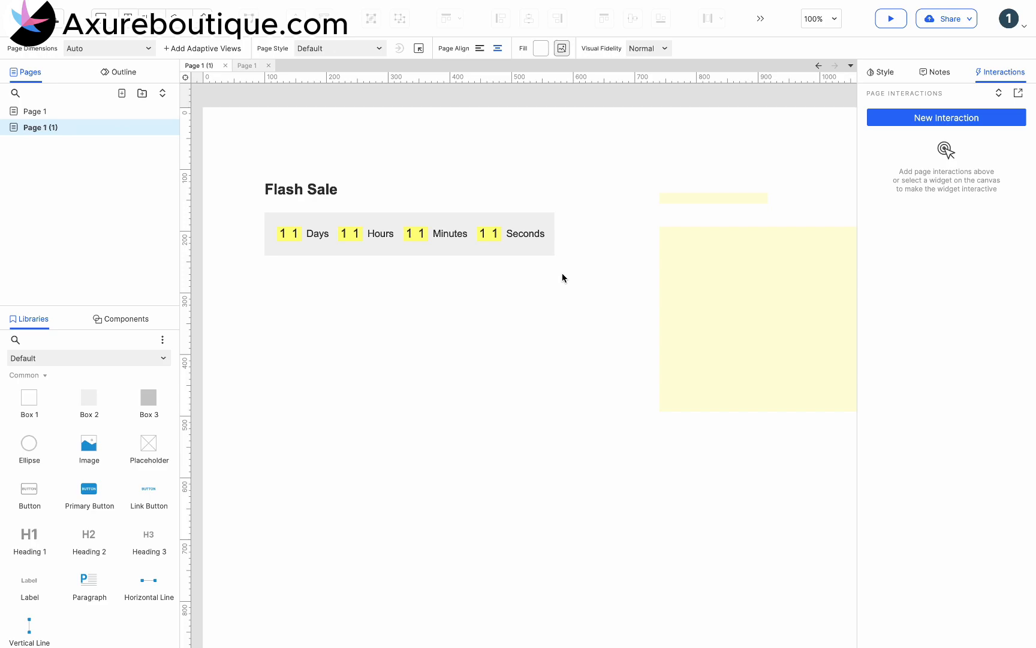
left_click(713, 198)
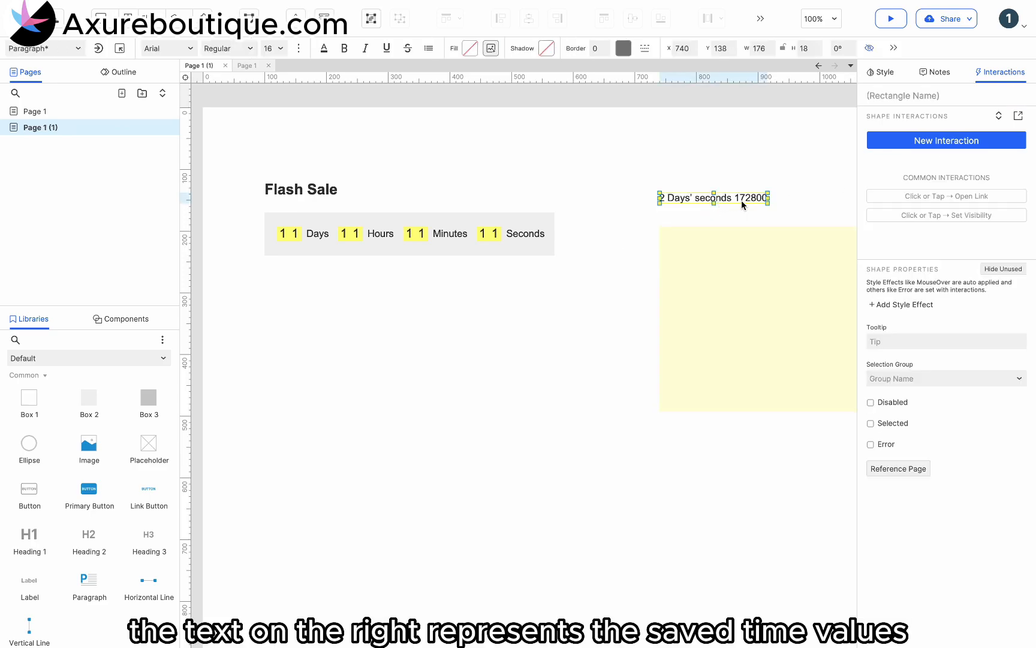
mouse_move(738, 203)
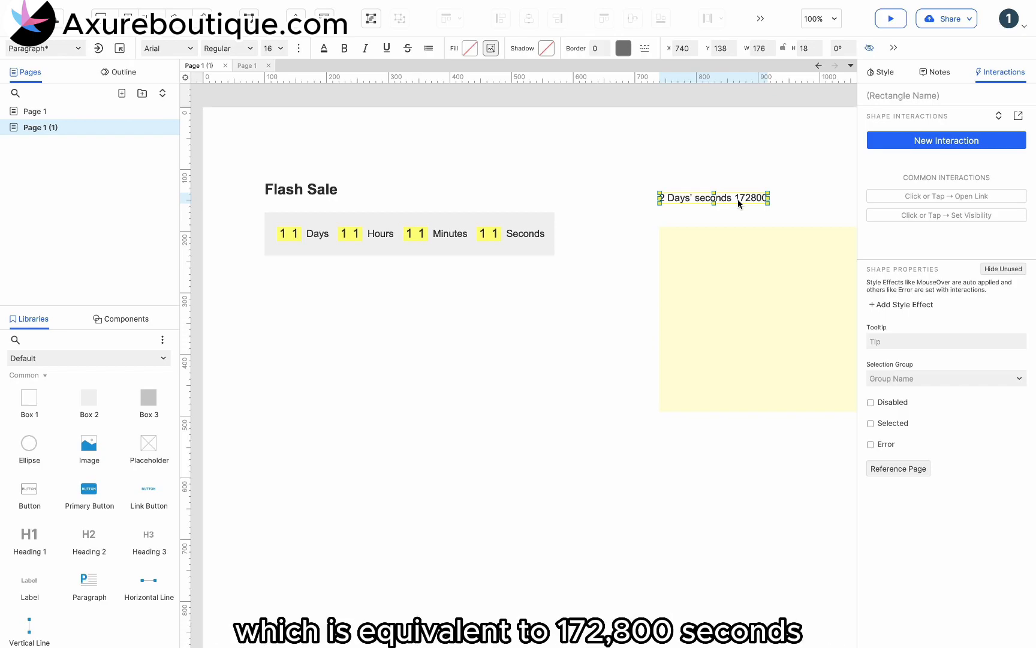
double_click(747, 198)
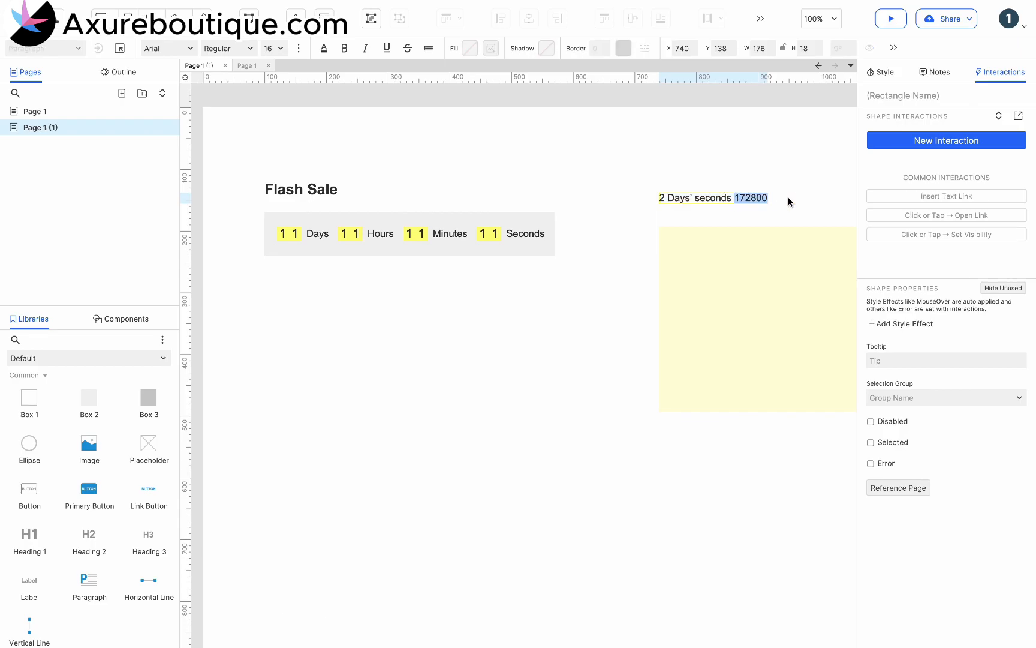
left_click(587, 251)
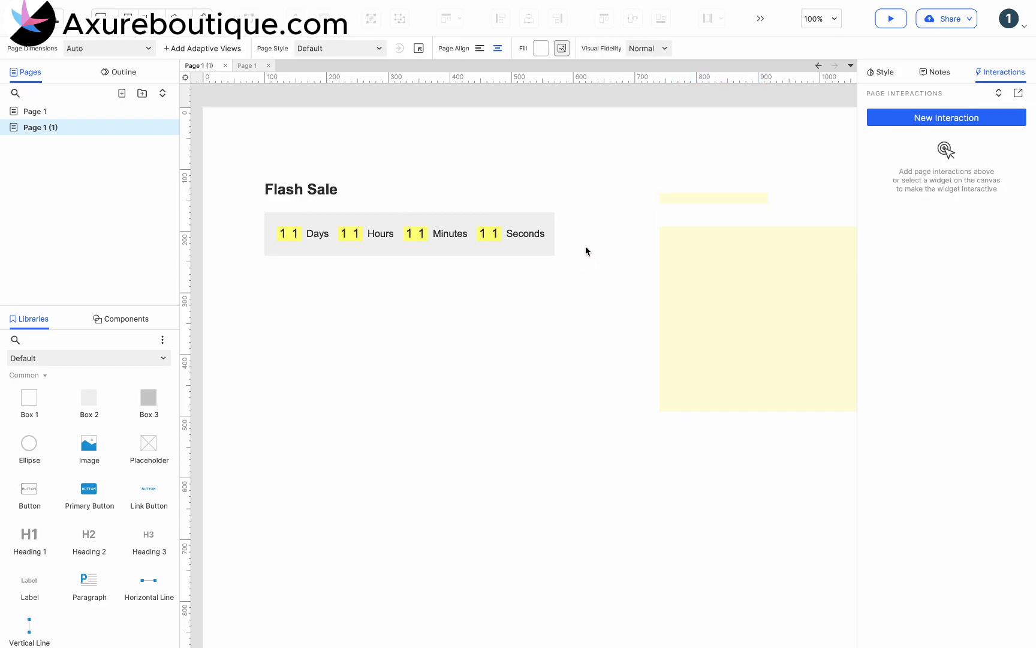
Add a Page Loaded interaction that sets OnLoadVariable to 172800.
left_click(947, 117)
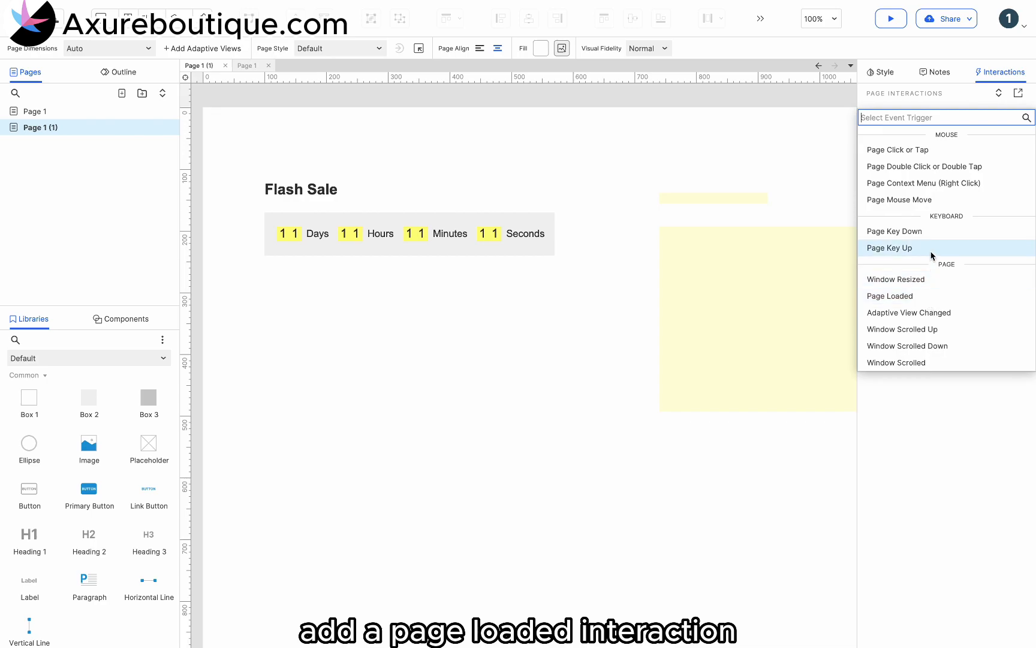
left_click(891, 295)
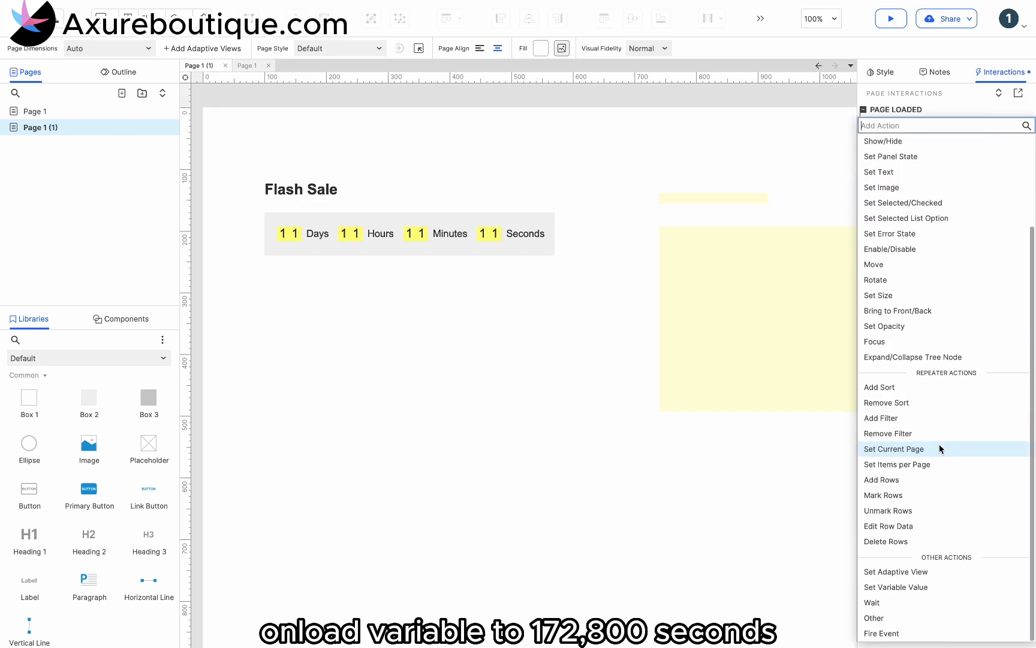
left_click(896, 587)
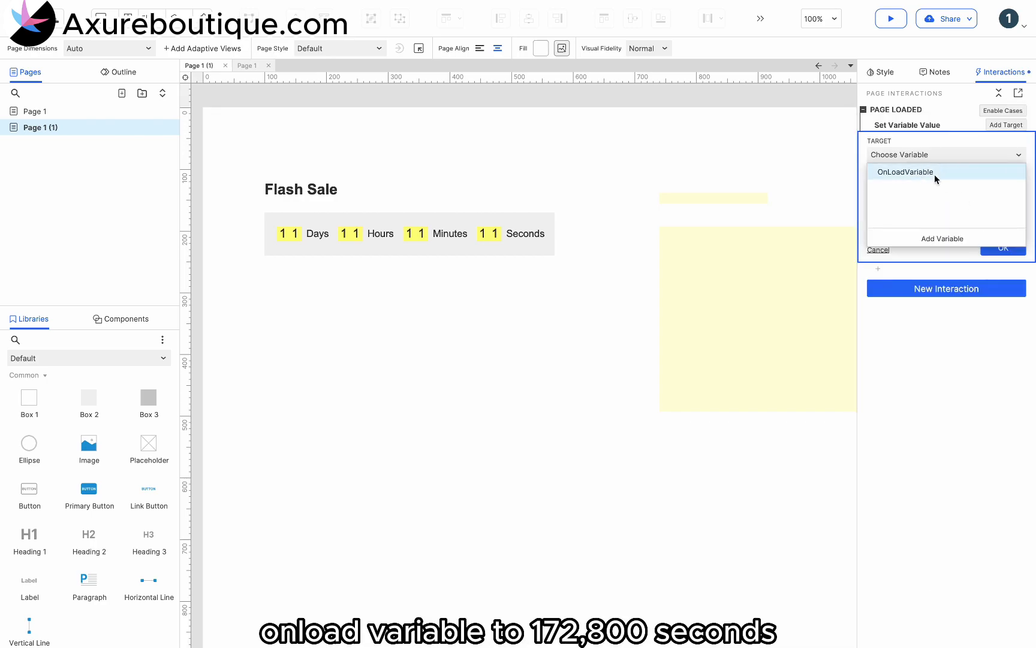
left_click(904, 172)
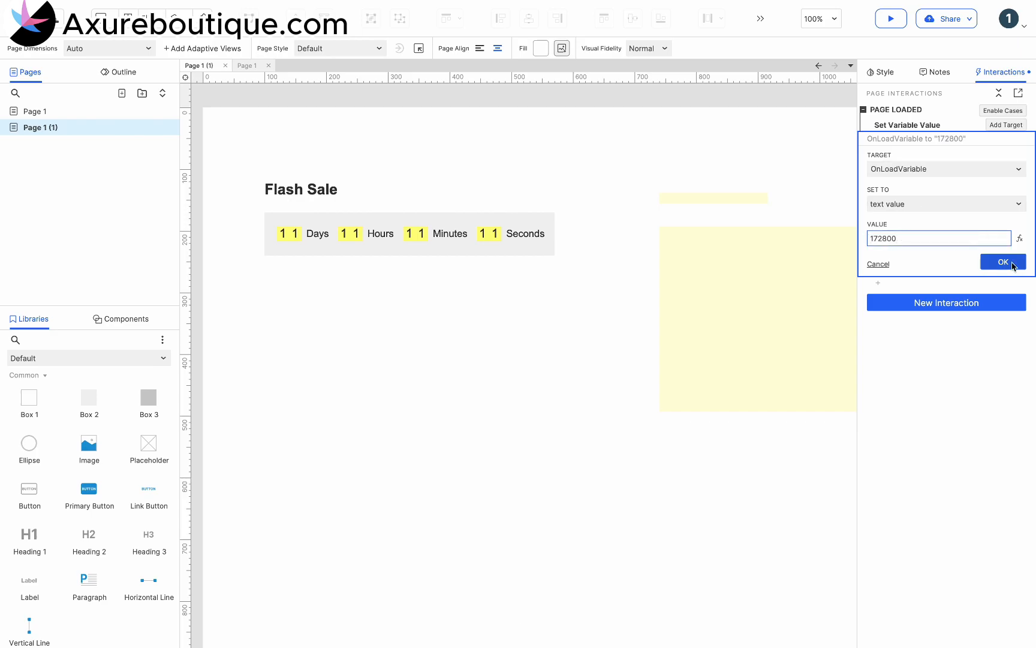
left_click(1002, 261)
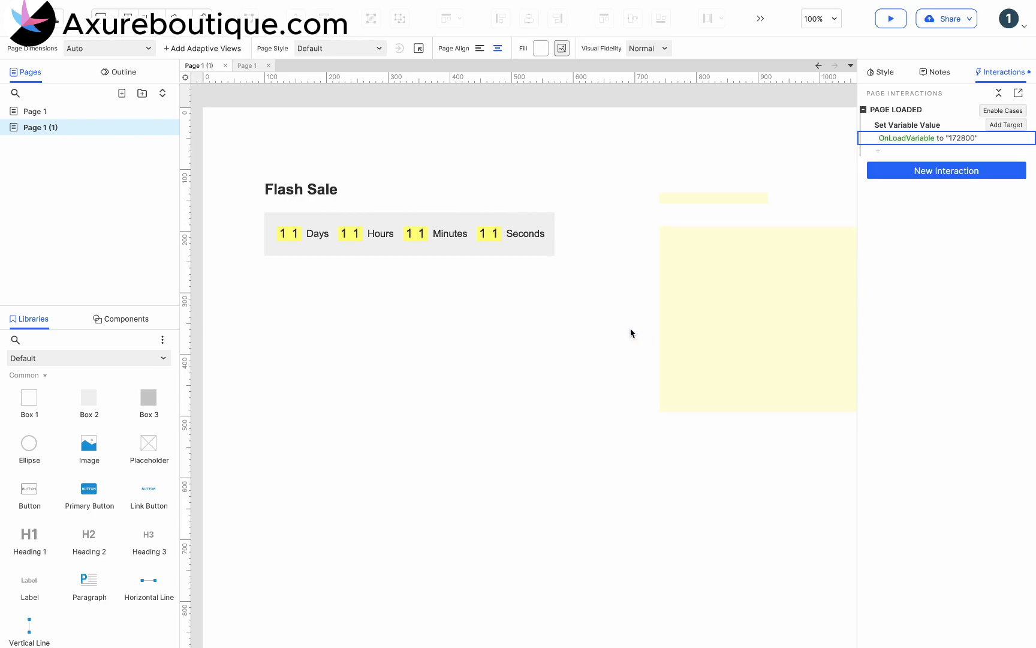
left_click(493, 234)
type("F")
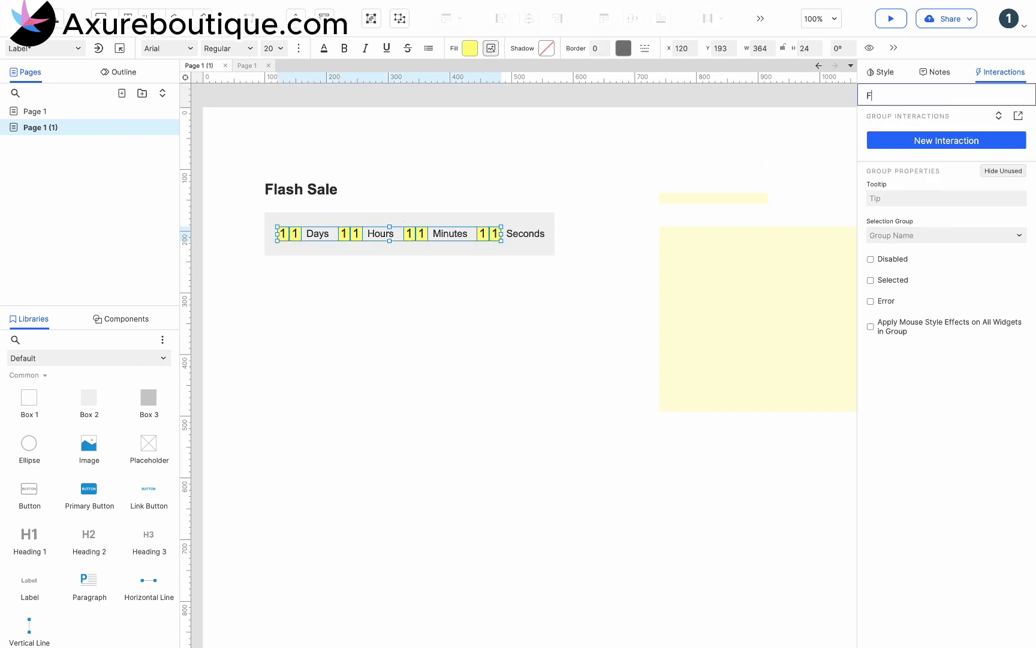
Name the group Flash sale, give it a Loaded interaction, and name the first digit label D1.
type("lash salt")
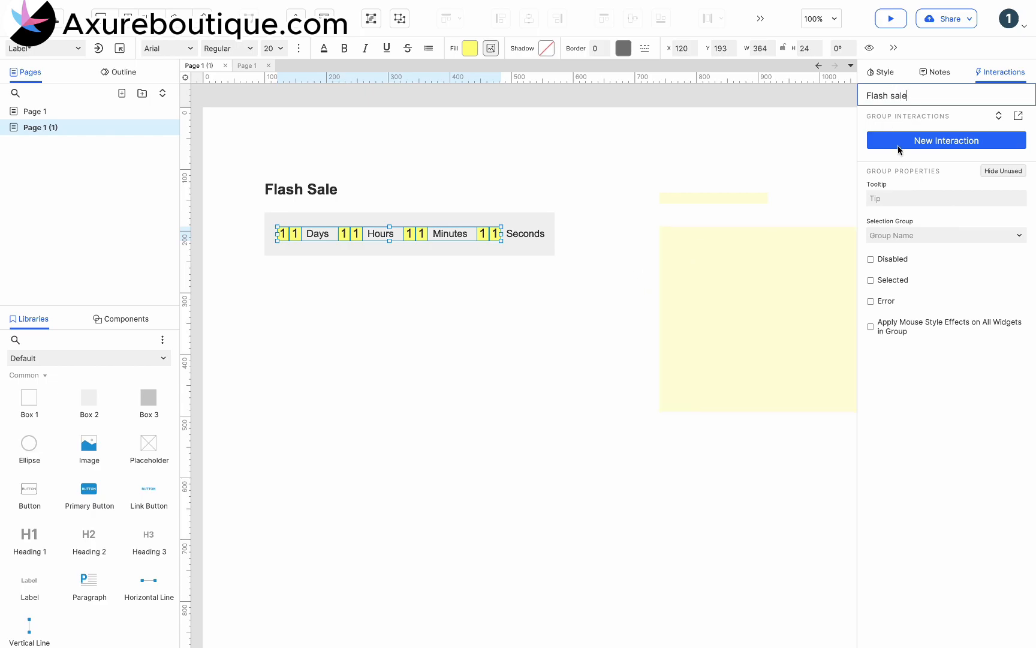
left_click(946, 141)
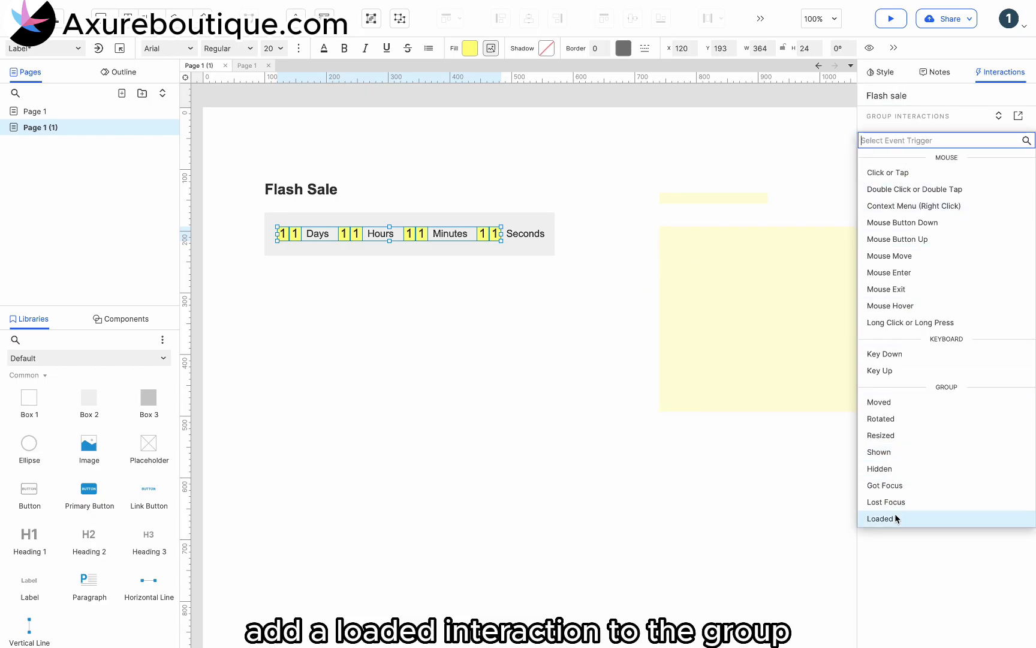
left_click(882, 518)
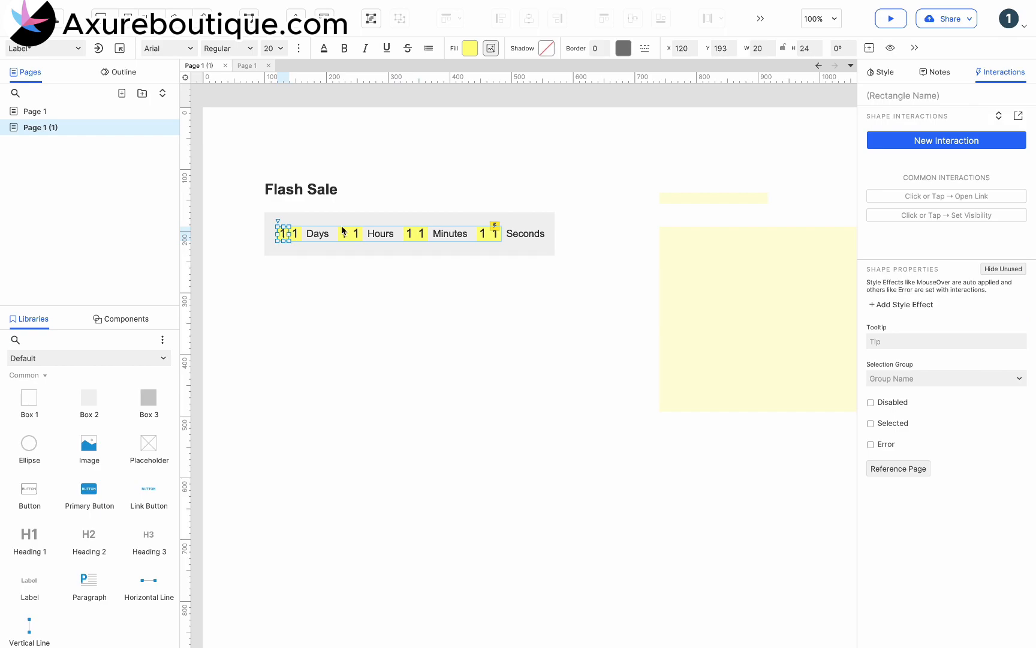
type("D")
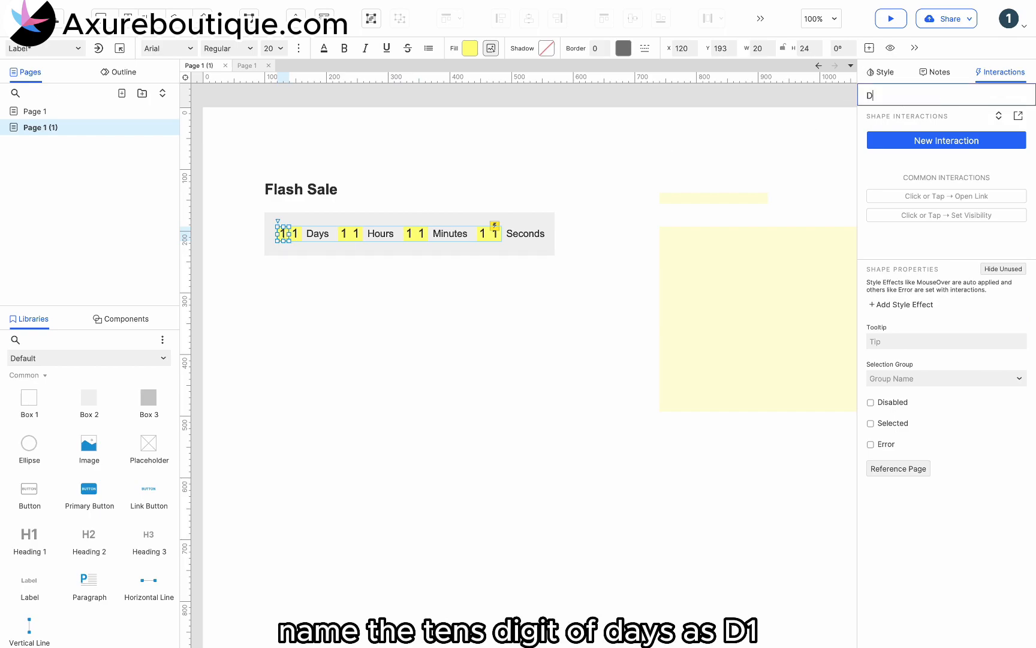
type("1")
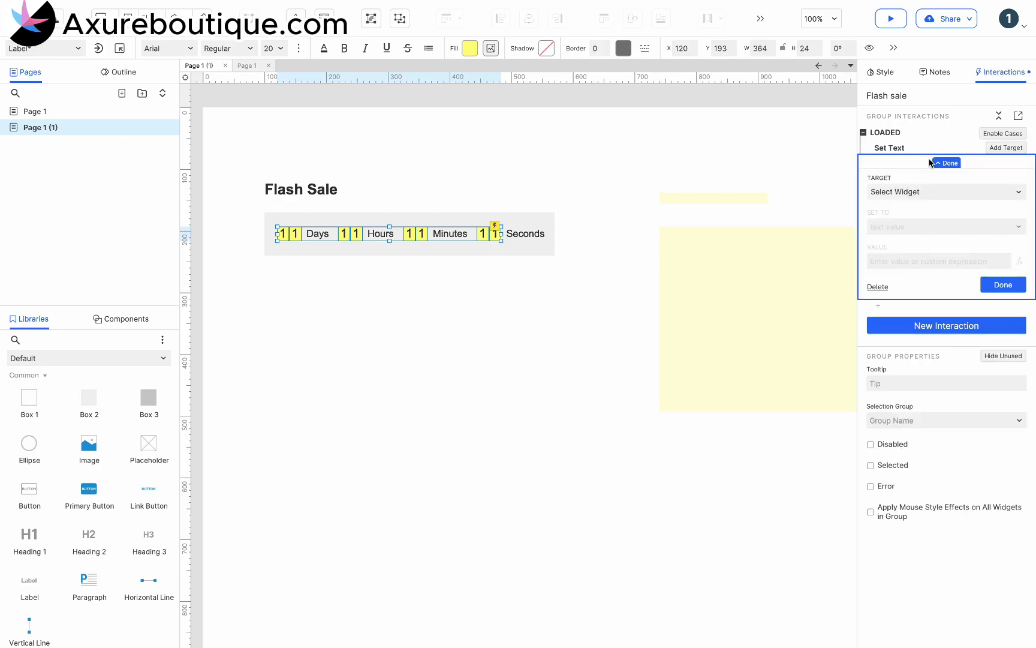
Set S2 to [[(OnLoadVariable%60)%10]] and the other digit labels to matching floor/modulo expressions.
left_click(944, 192)
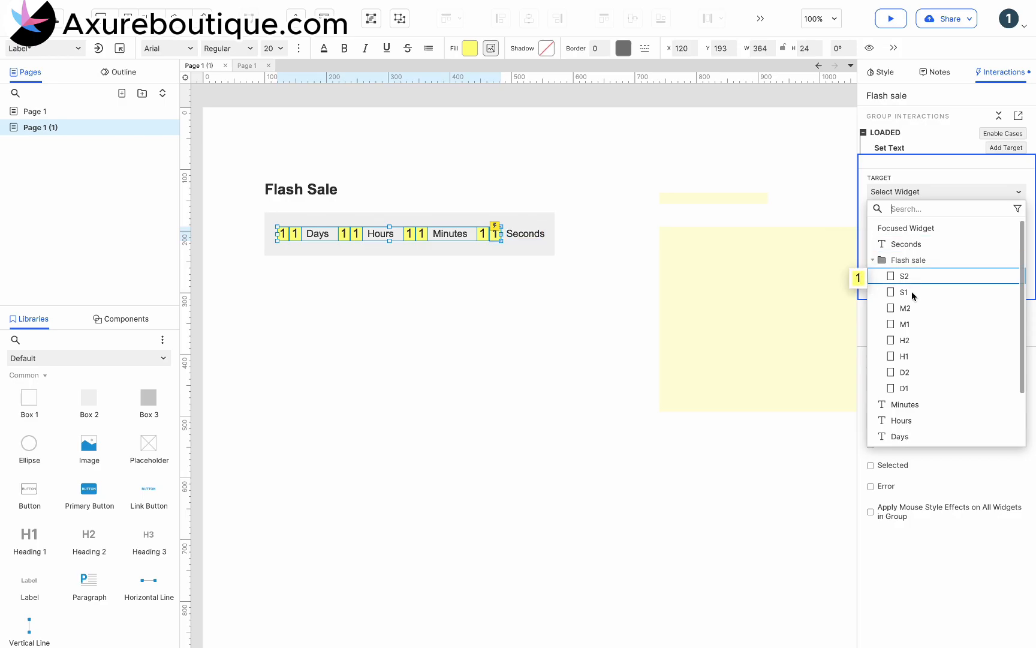
left_click(904, 276)
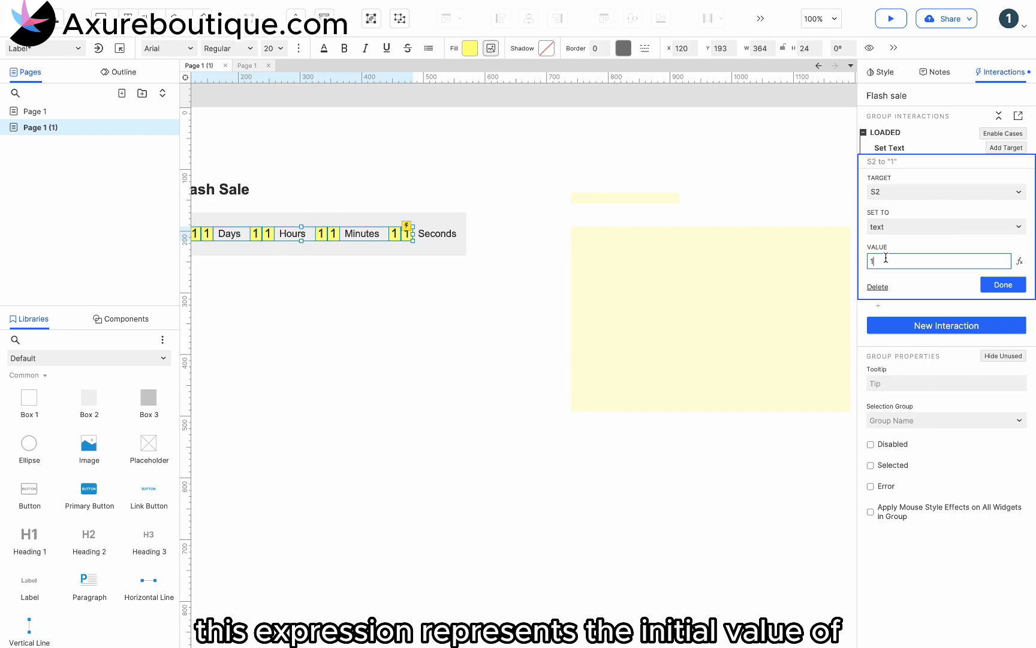
left_click(1001, 284)
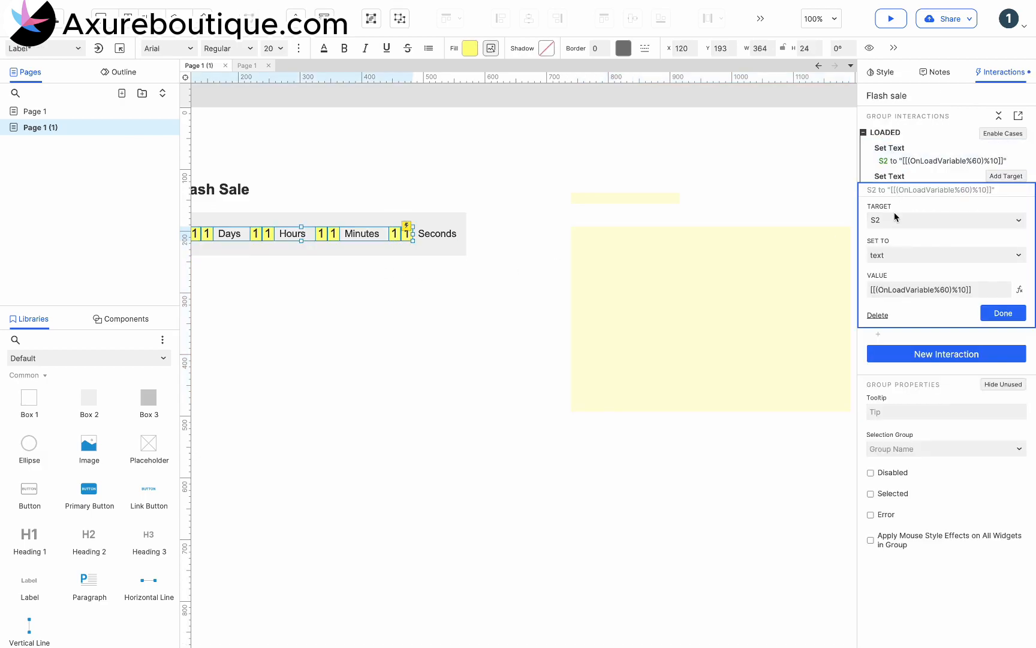
left_click(945, 219)
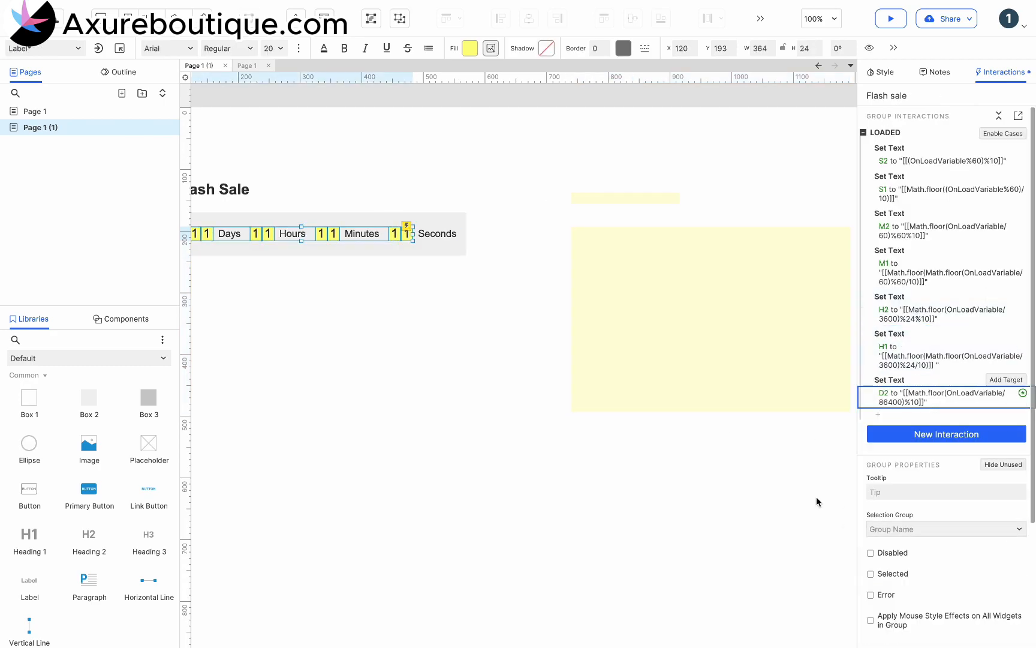
left_click(1024, 392)
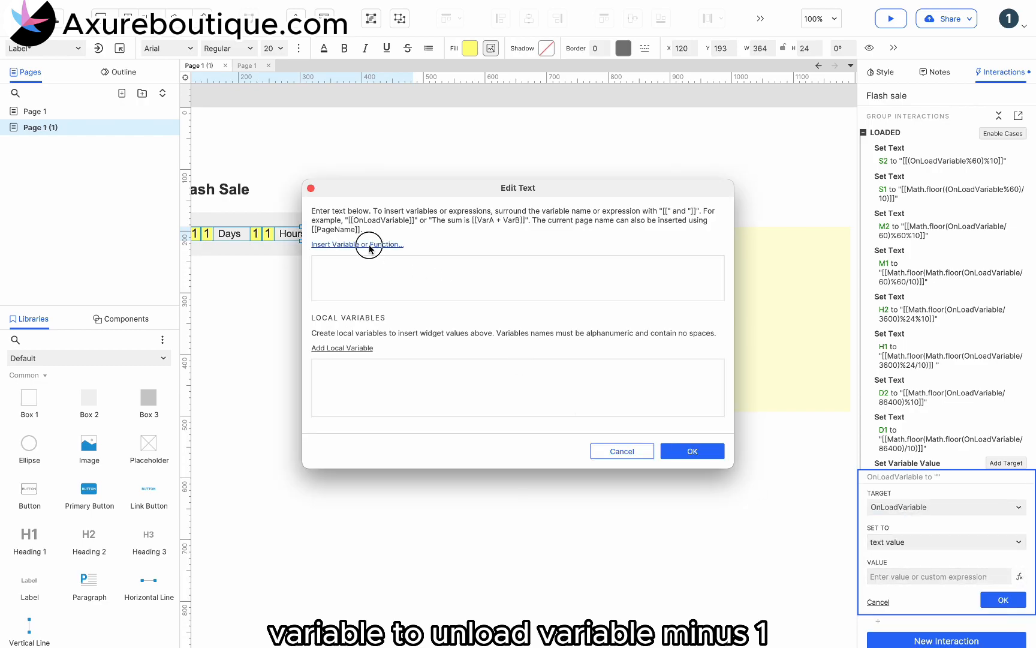
Set OnLoadVariable to [[OnLoadVariable]]-1 after the digits update.
left_click(357, 243)
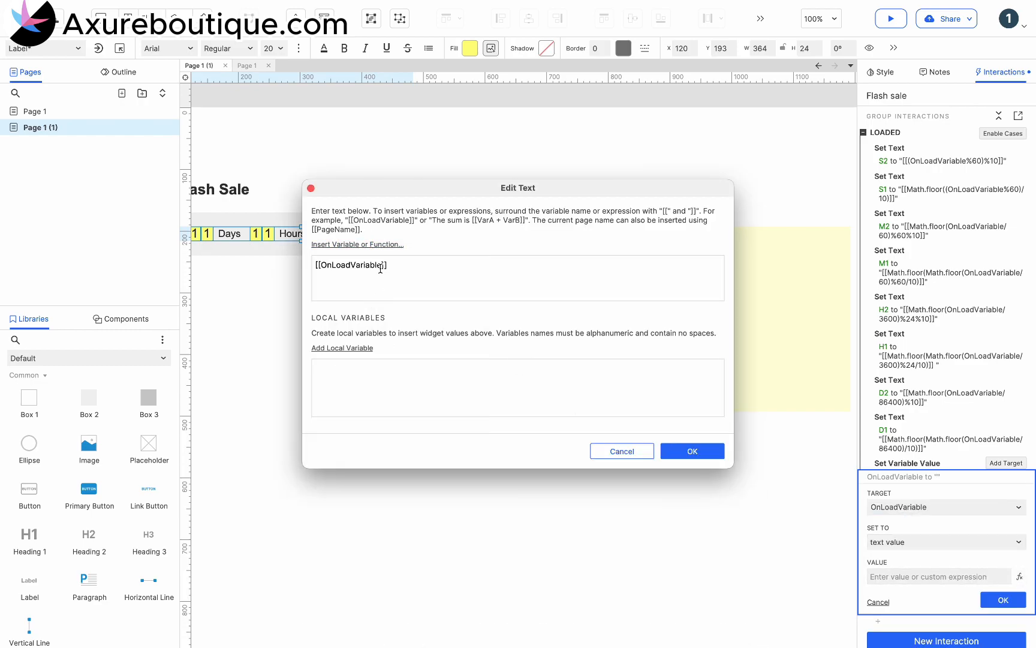
type("-1")
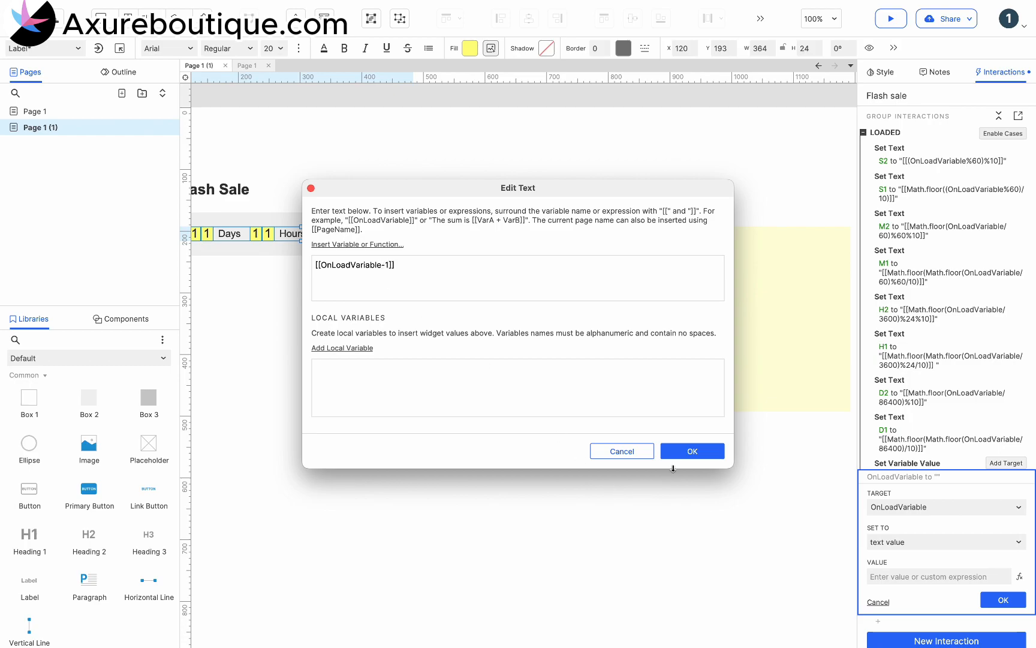
left_click(692, 451)
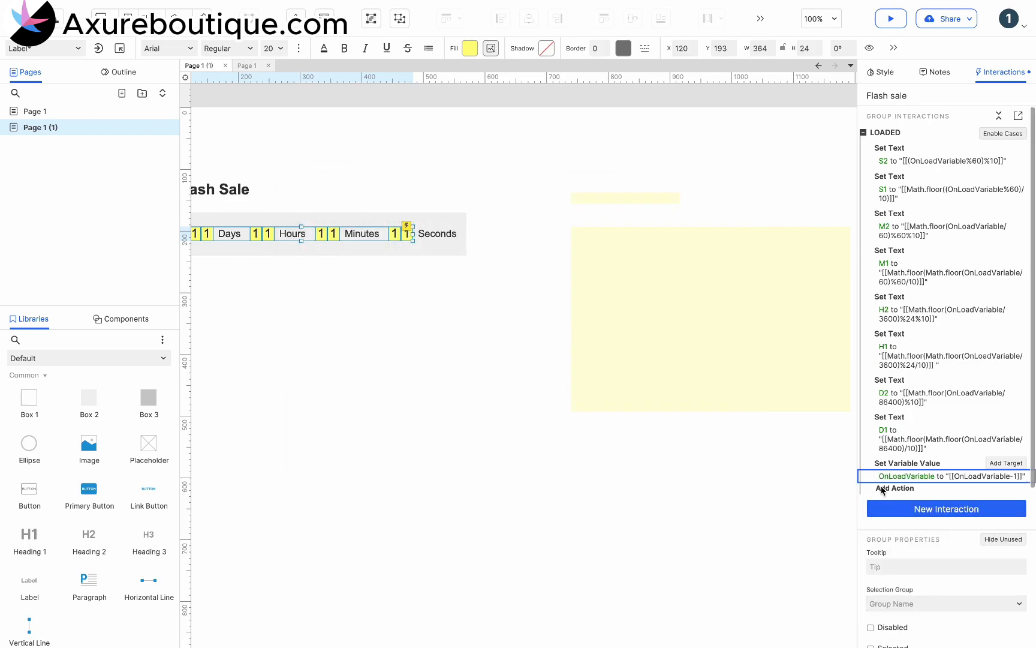
left_click(896, 488)
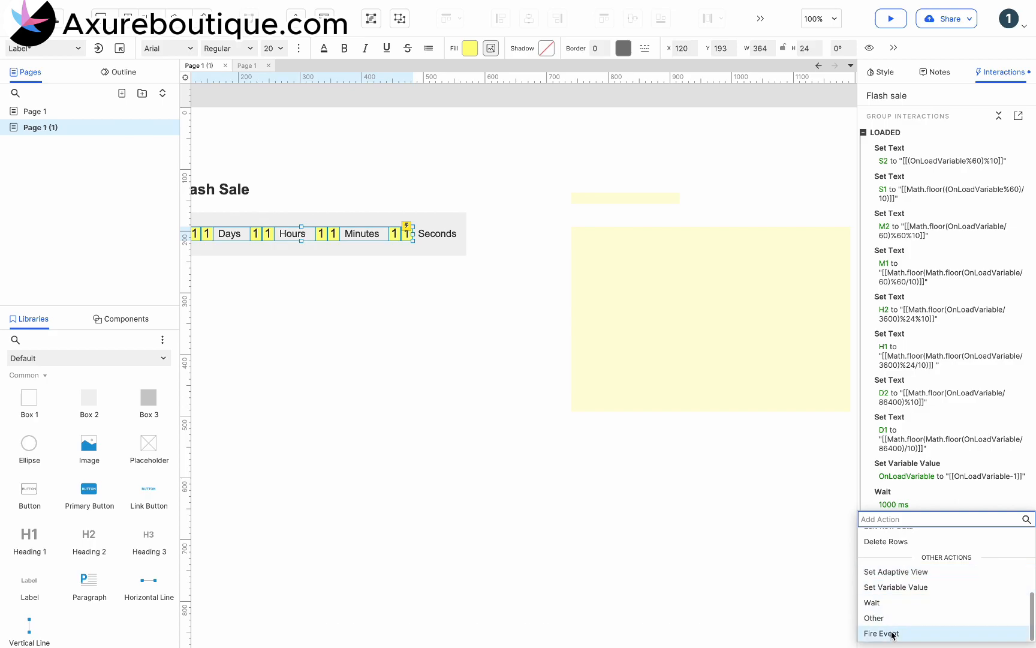
Re-fire the group's Loaded event after the 1000 ms wait and preview the countdown at 02 Days.
left_click(881, 633)
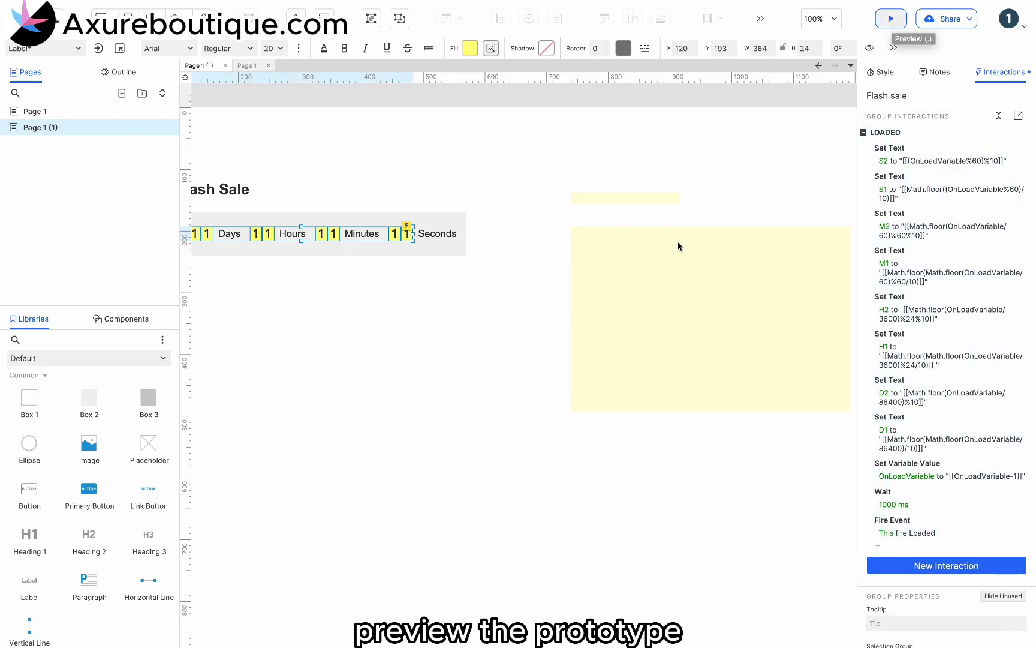
left_click(890, 18)
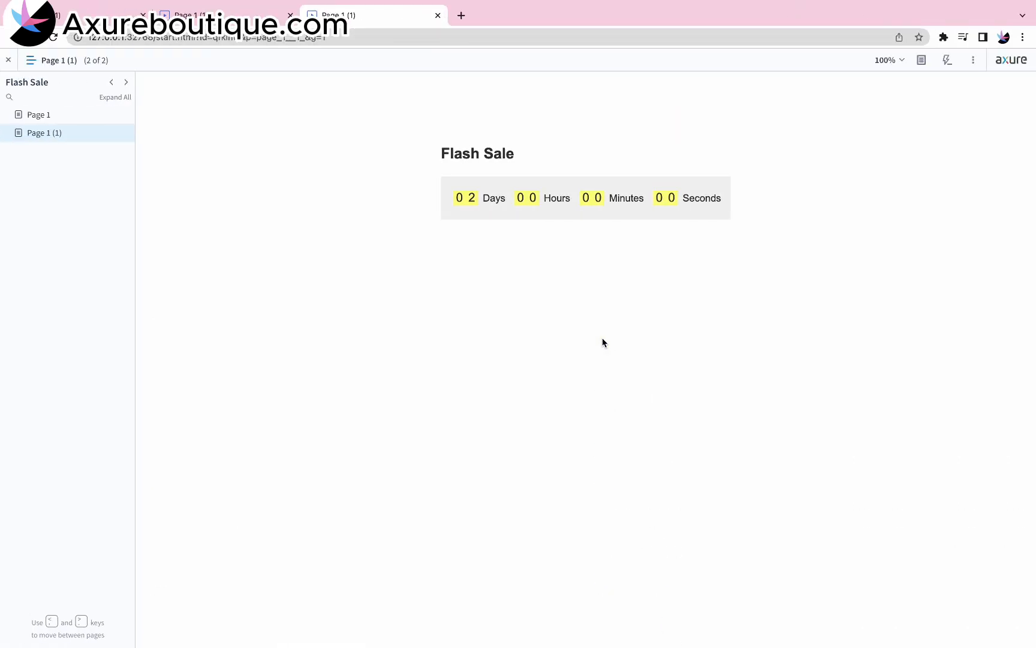